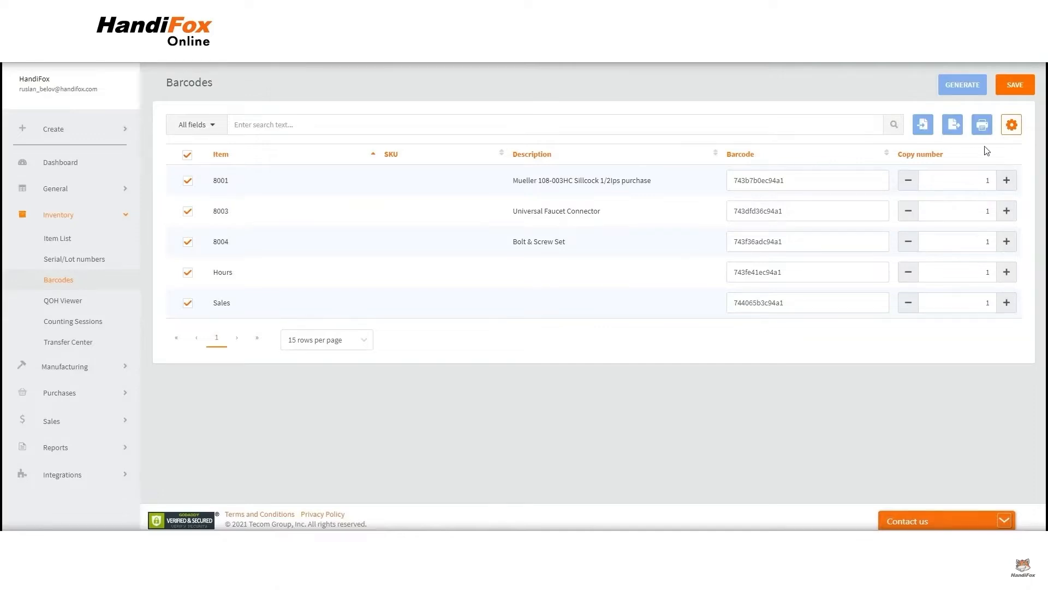
pyautogui.moveTo(981, 124)
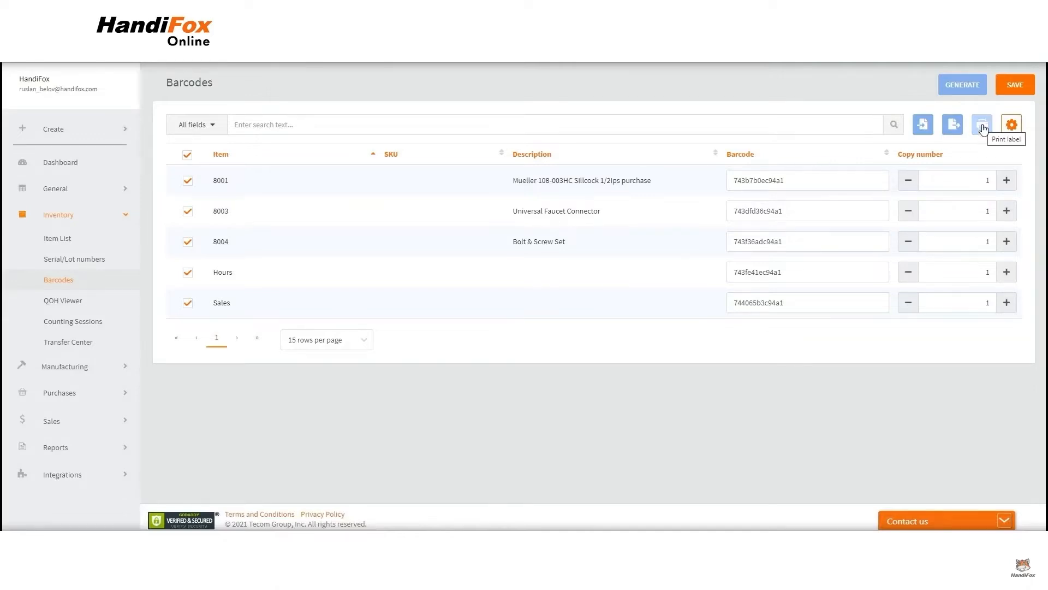
# Print barcode labels for all five items with company name, barcode and price included.
pyautogui.click(1010, 125)
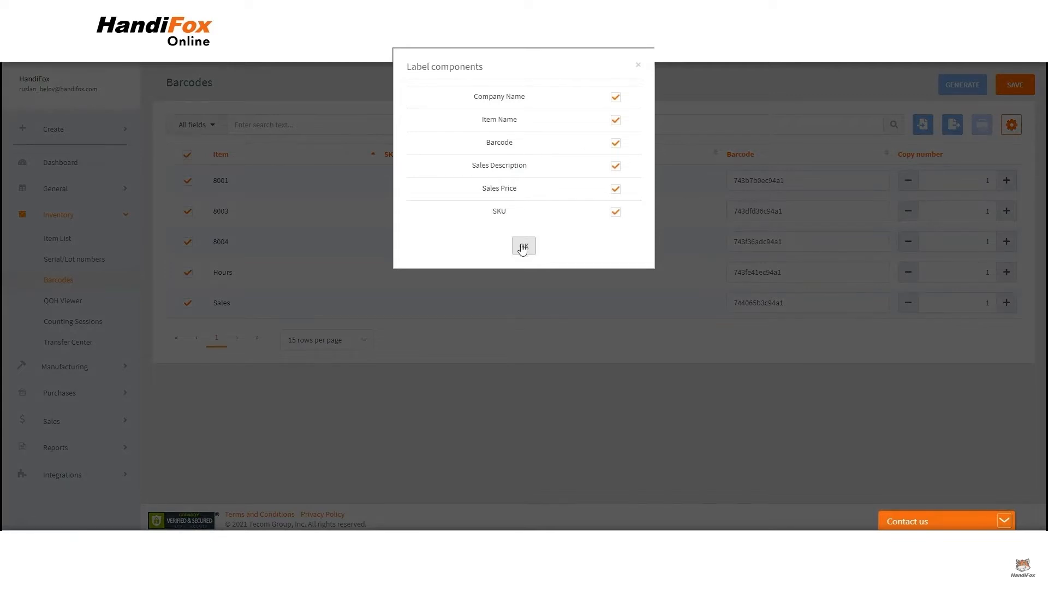
pyautogui.click(523, 246)
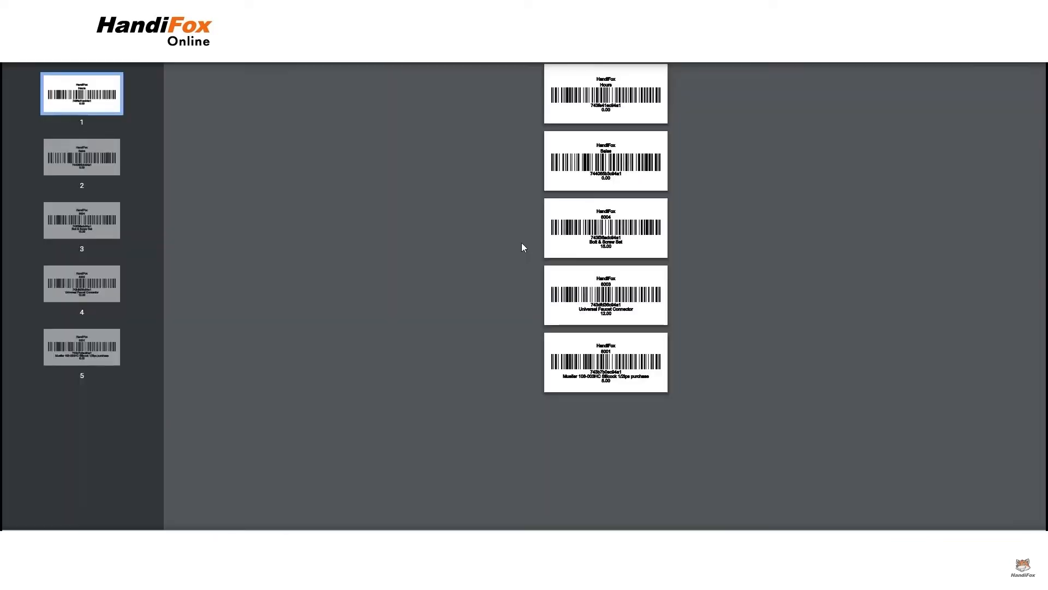
pyautogui.moveTo(720, 254)
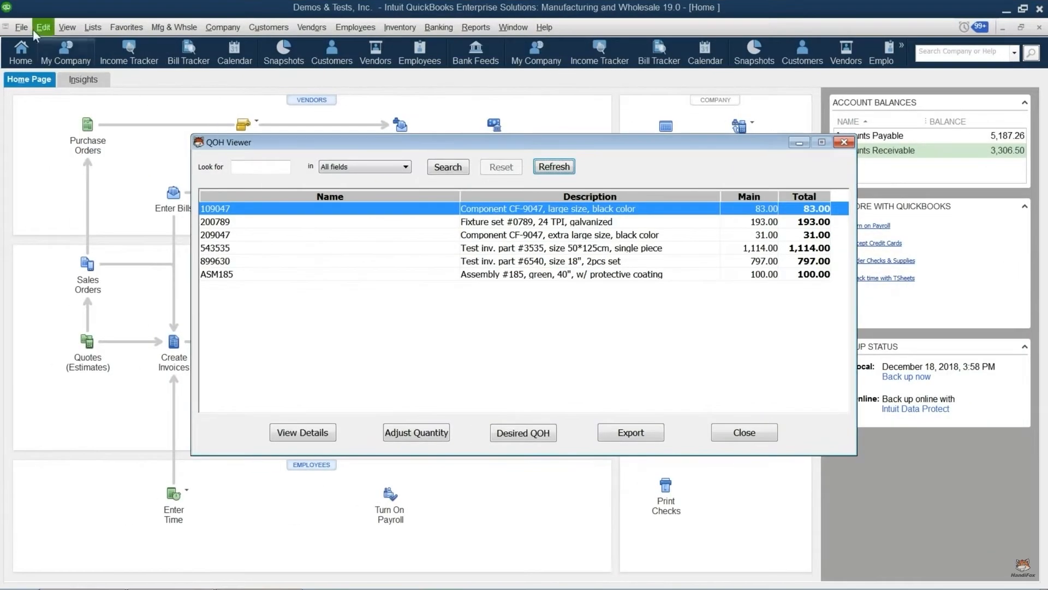
# Create a new inventory site named Truck and refresh the QOH Viewer to include it.
pyautogui.click(21, 27)
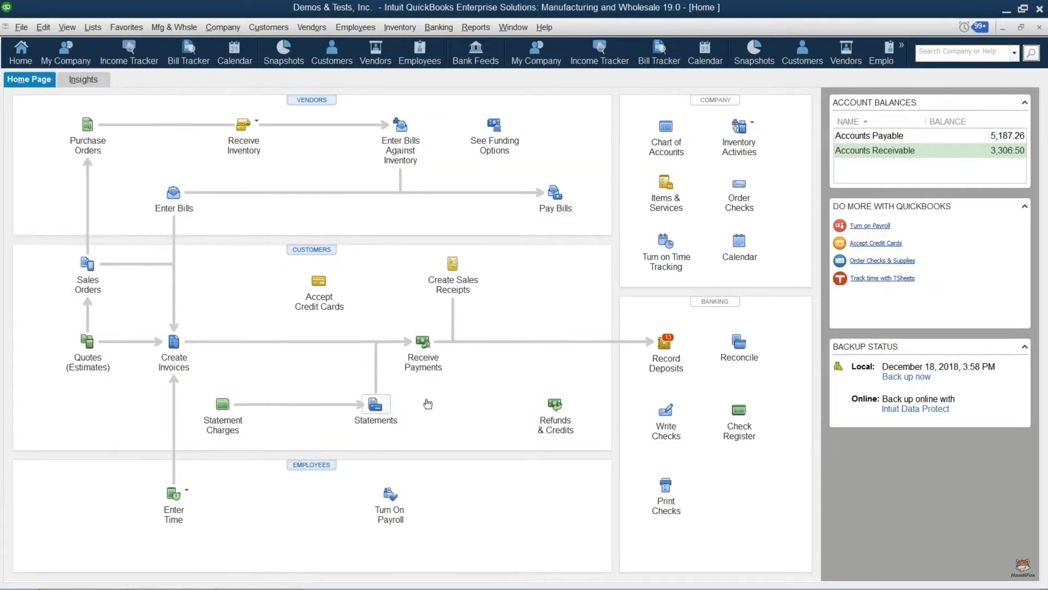
pyautogui.moveTo(530, 310)
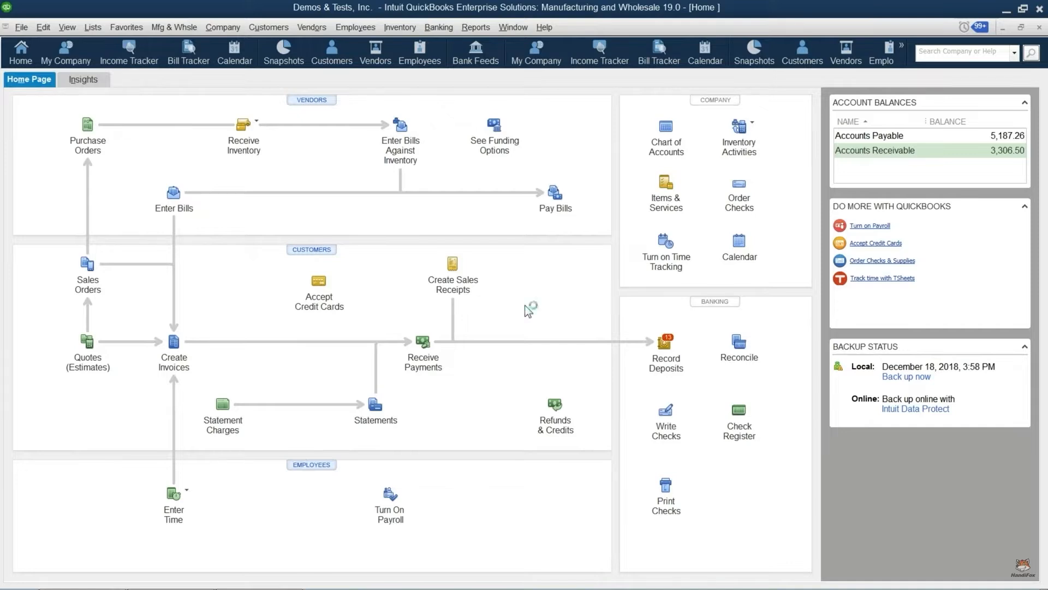
pyautogui.click(411, 361)
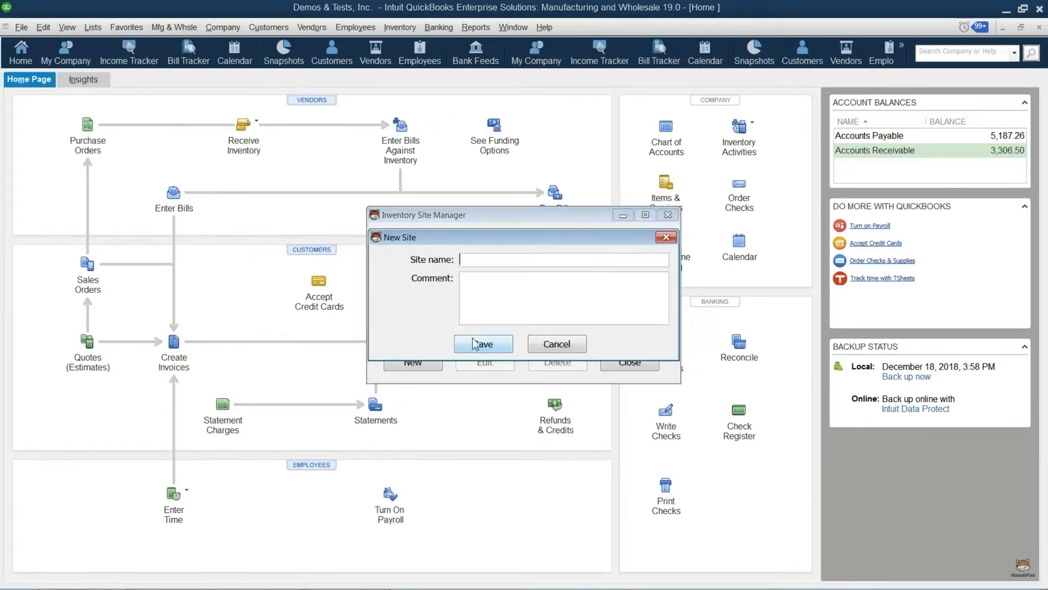
pyautogui.write('Tru')
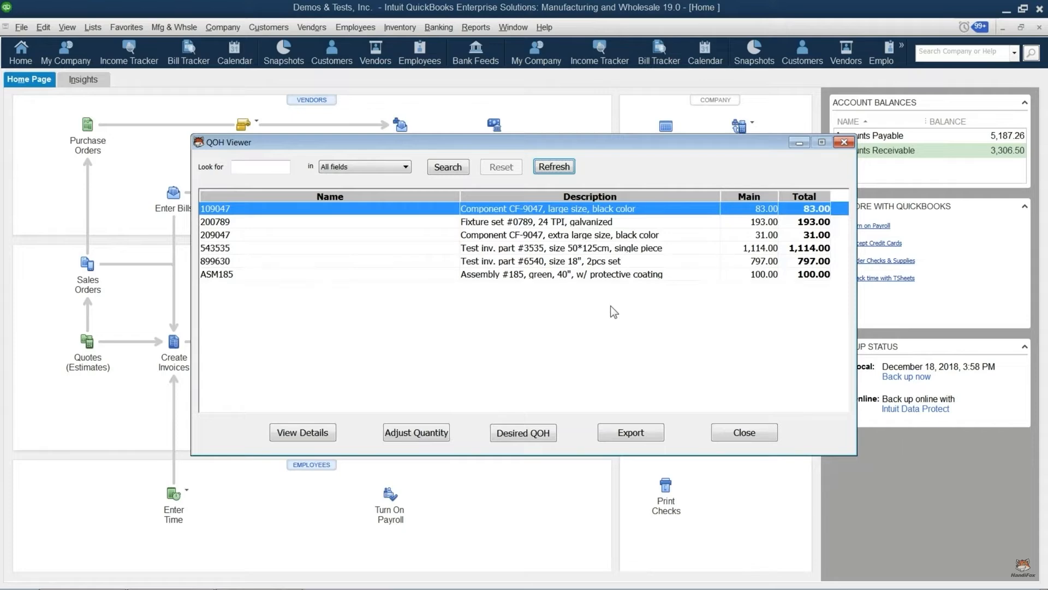
pyautogui.click(553, 166)
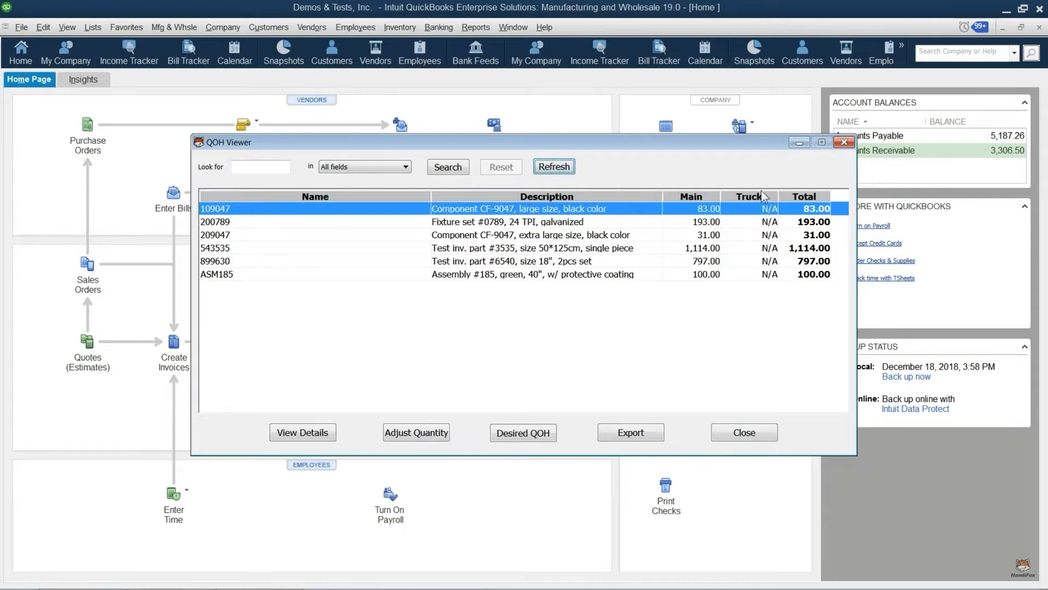
pyautogui.click(553, 166)
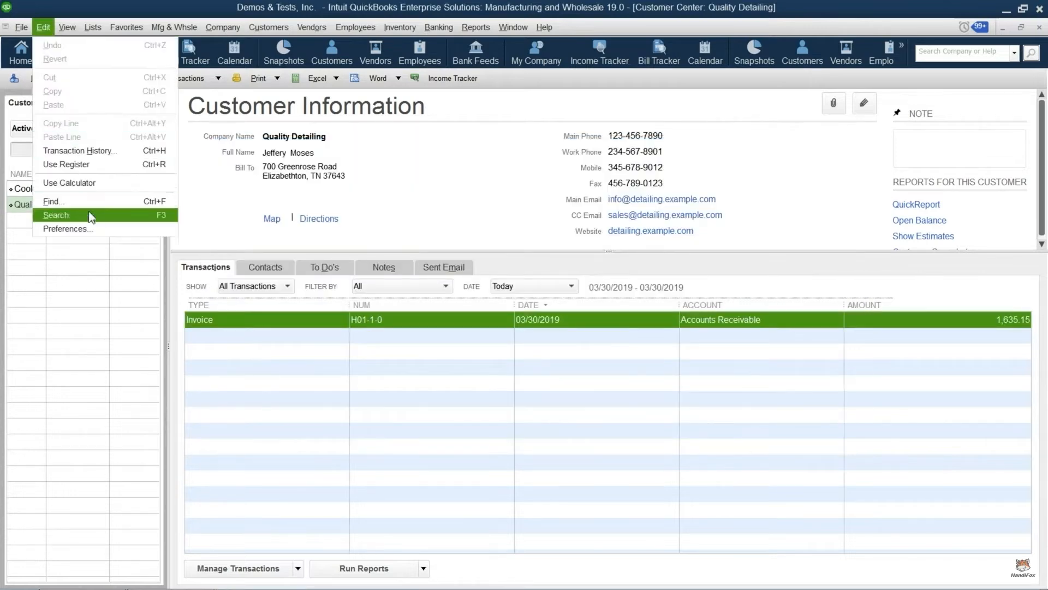
# Bring up the Items & Inventory section of the program preferences.
pyautogui.click(68, 229)
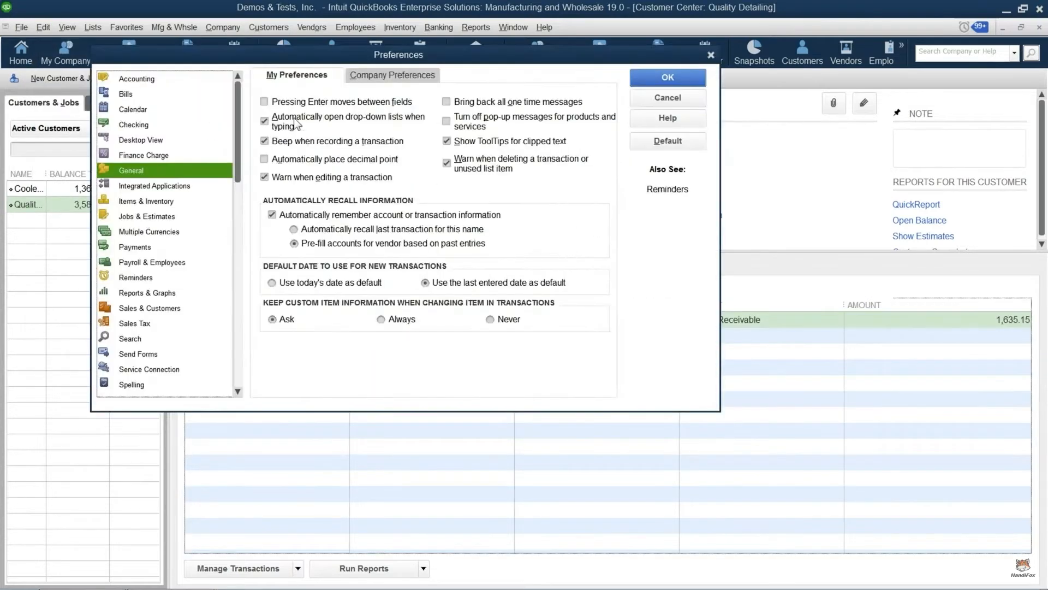
pyautogui.click(145, 202)
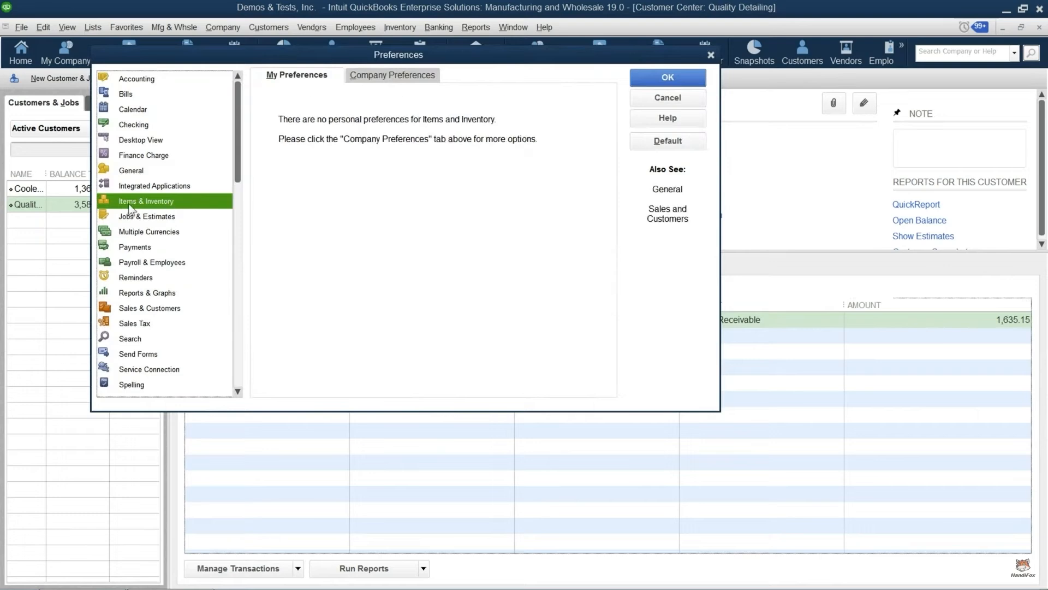
pyautogui.click(390, 74)
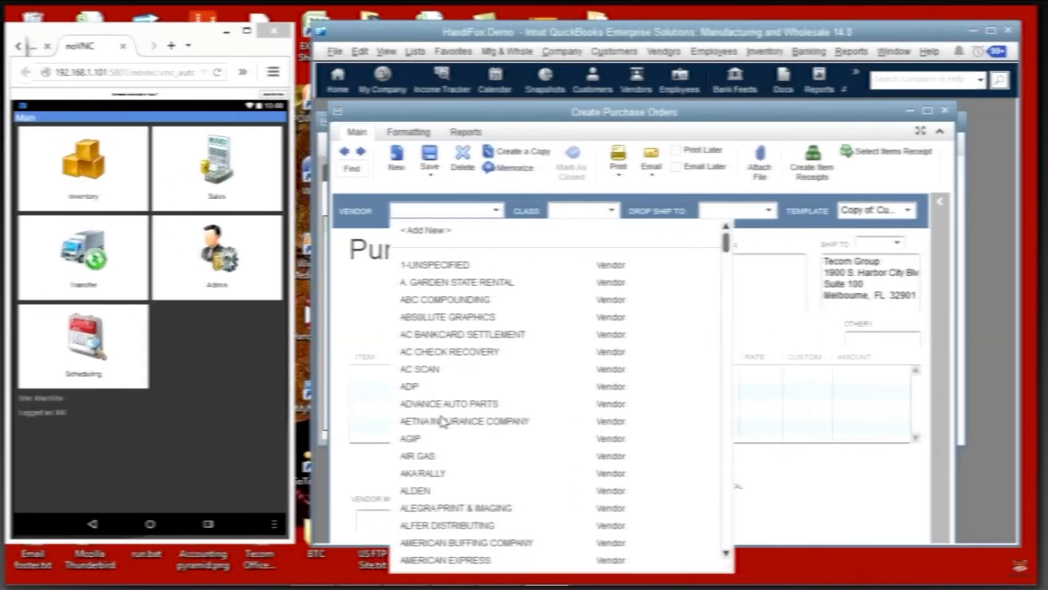
# Pick vendor ALFER DISTRIBUTING and enter item 8001 on the first purchase order line.
pyautogui.scroll(-3)
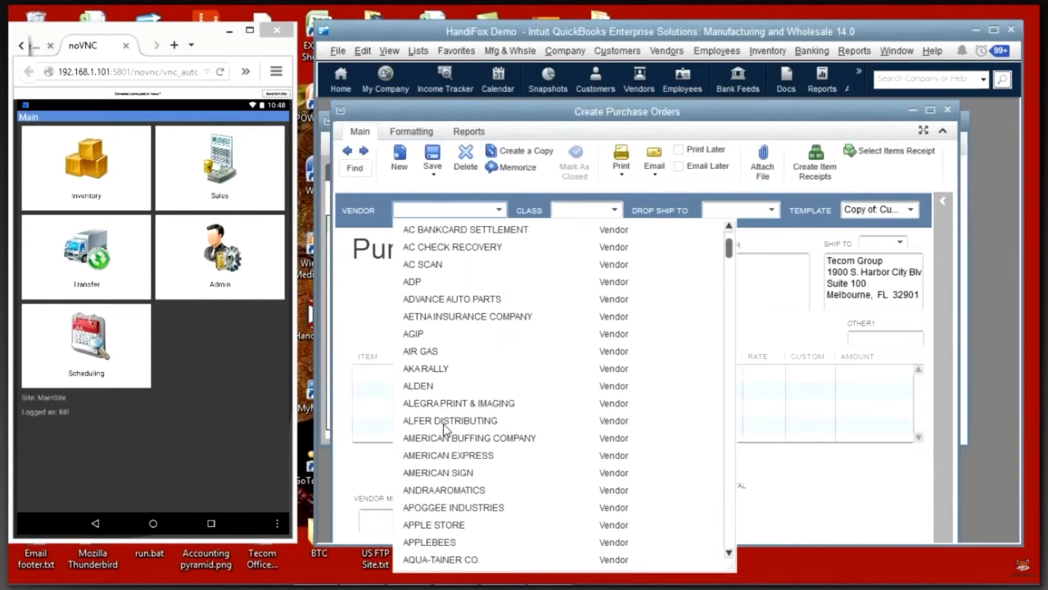
pyautogui.click(449, 420)
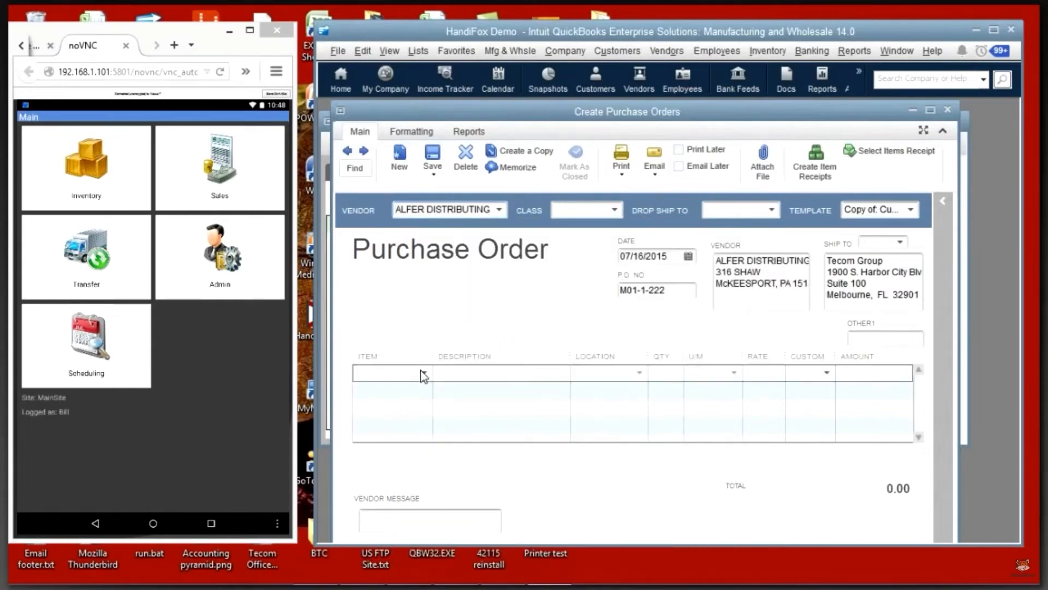
pyautogui.write('8001')
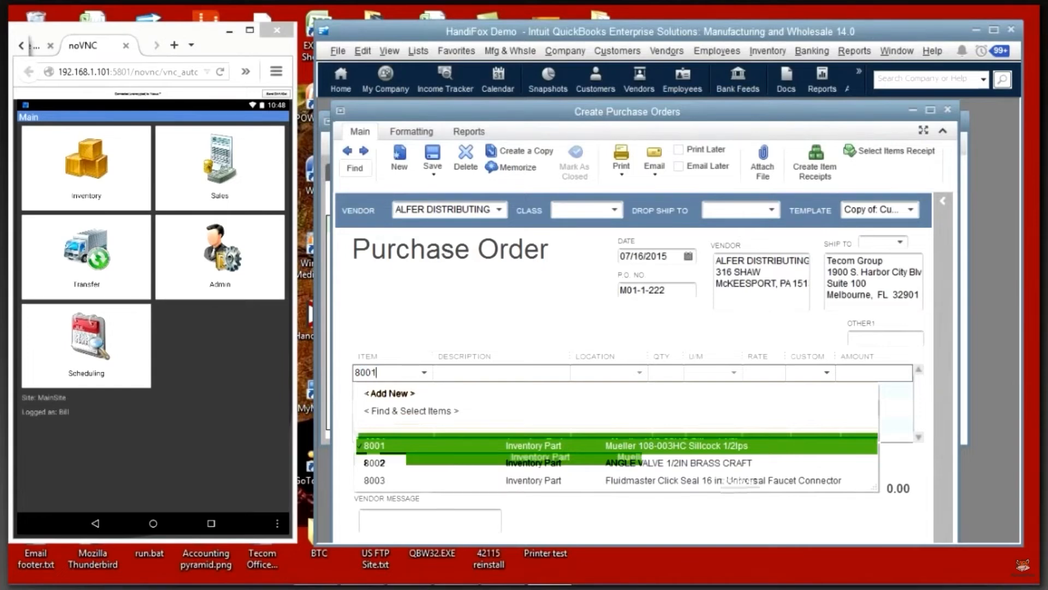
pyautogui.click(374, 445)
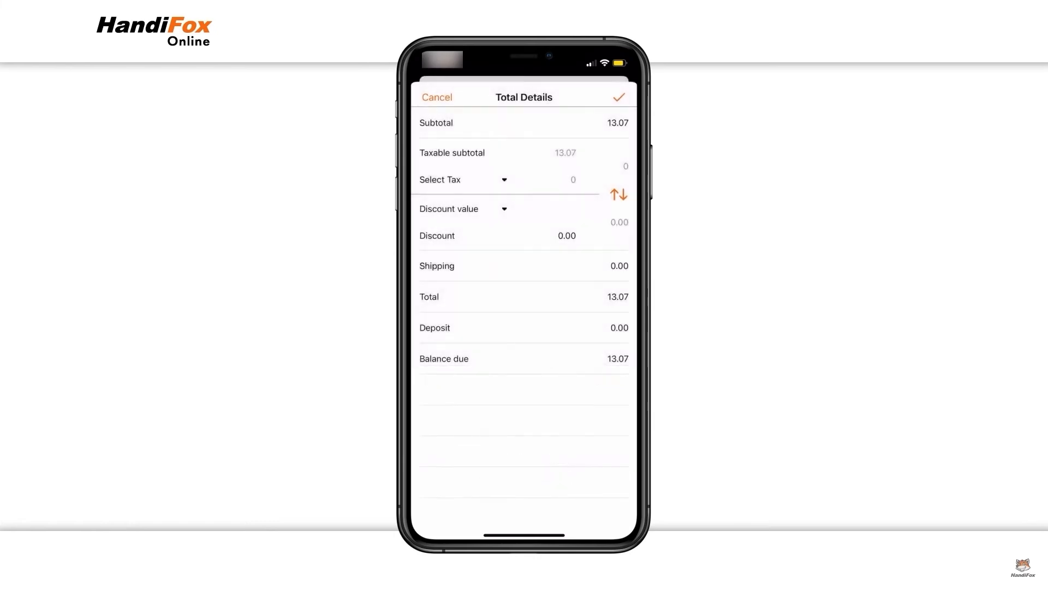
# Review the discount field, accept the 13.07 invoice totals, and return to the Items tab.
pyautogui.click(567, 235)
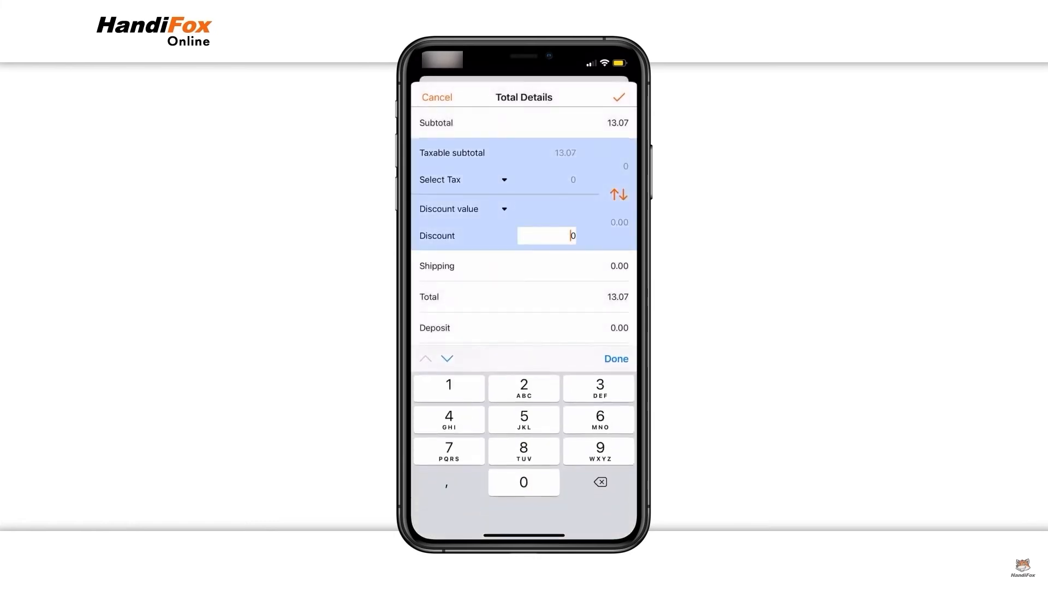
pyautogui.click(616, 358)
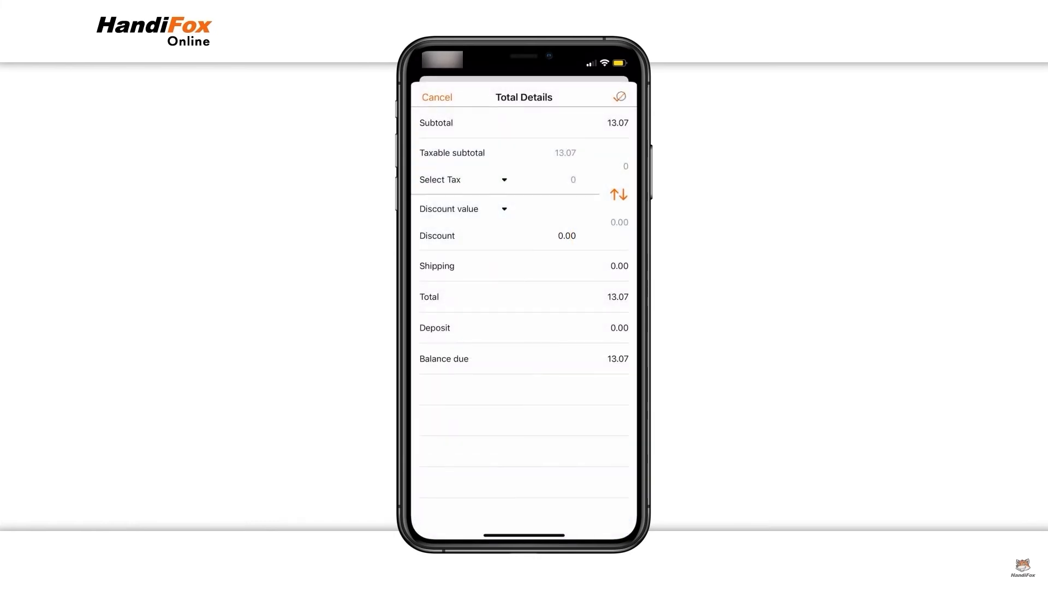
pyautogui.click(436, 97)
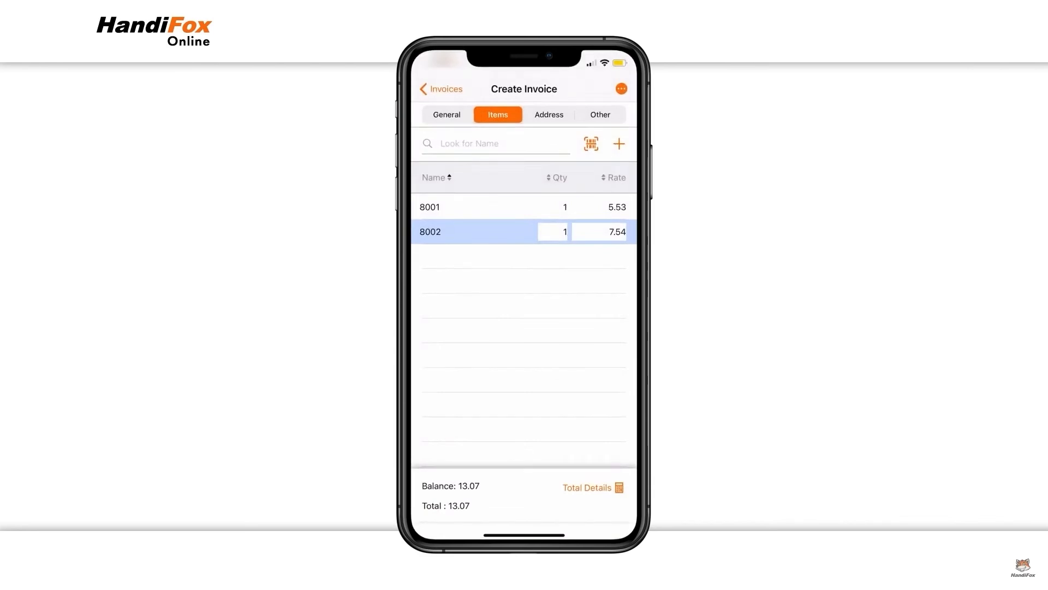
pyautogui.click(620, 89)
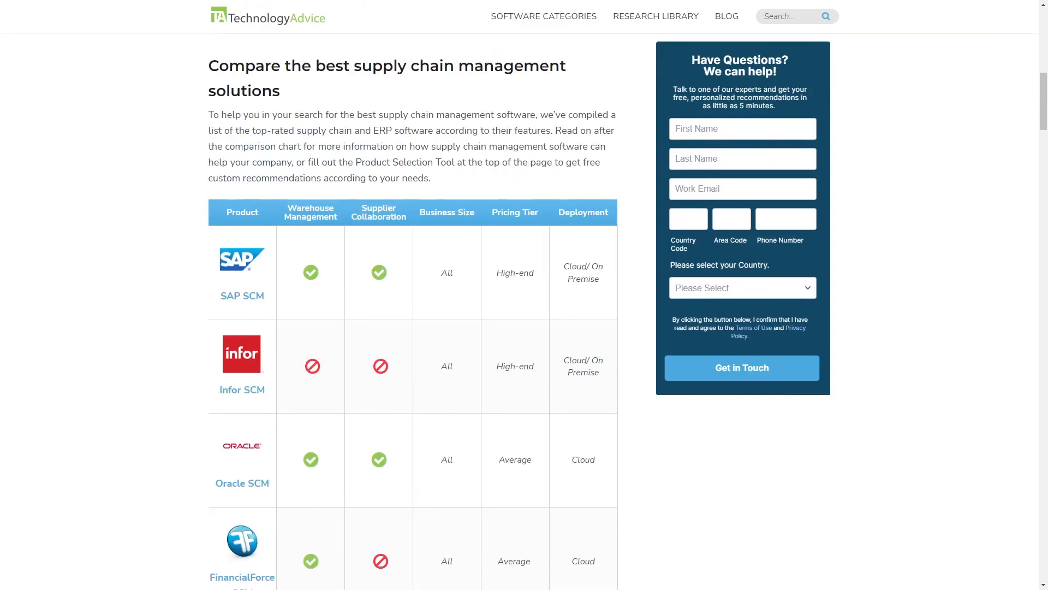
pyautogui.scroll(-3)
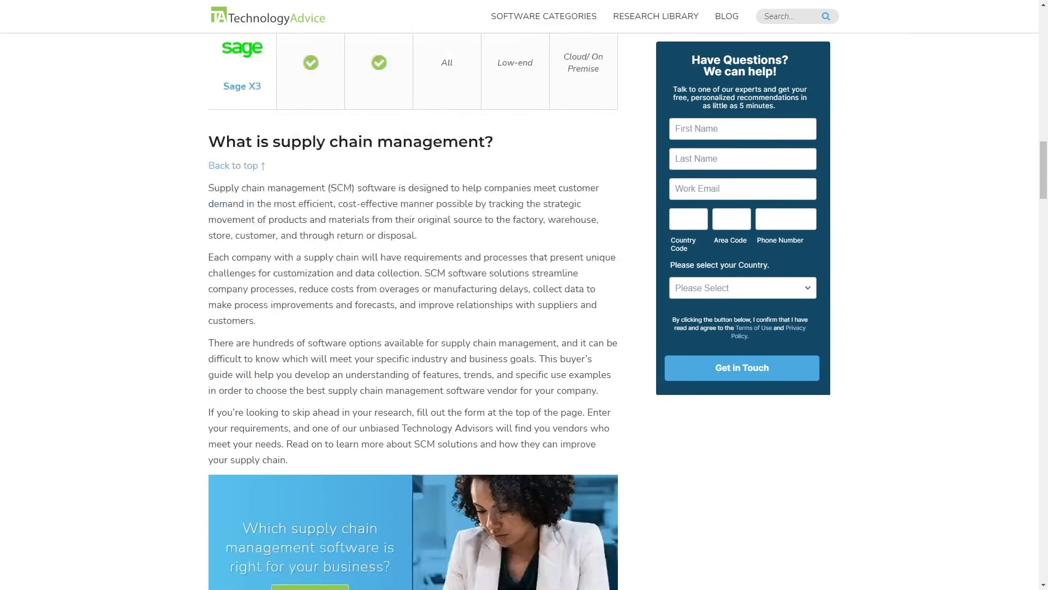
pyautogui.scroll(-3)
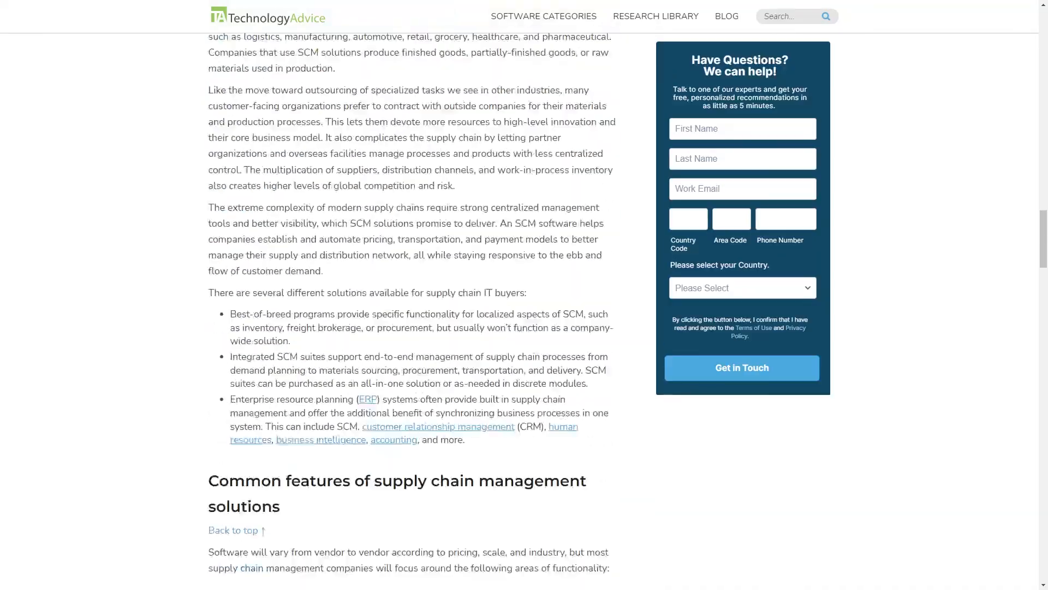